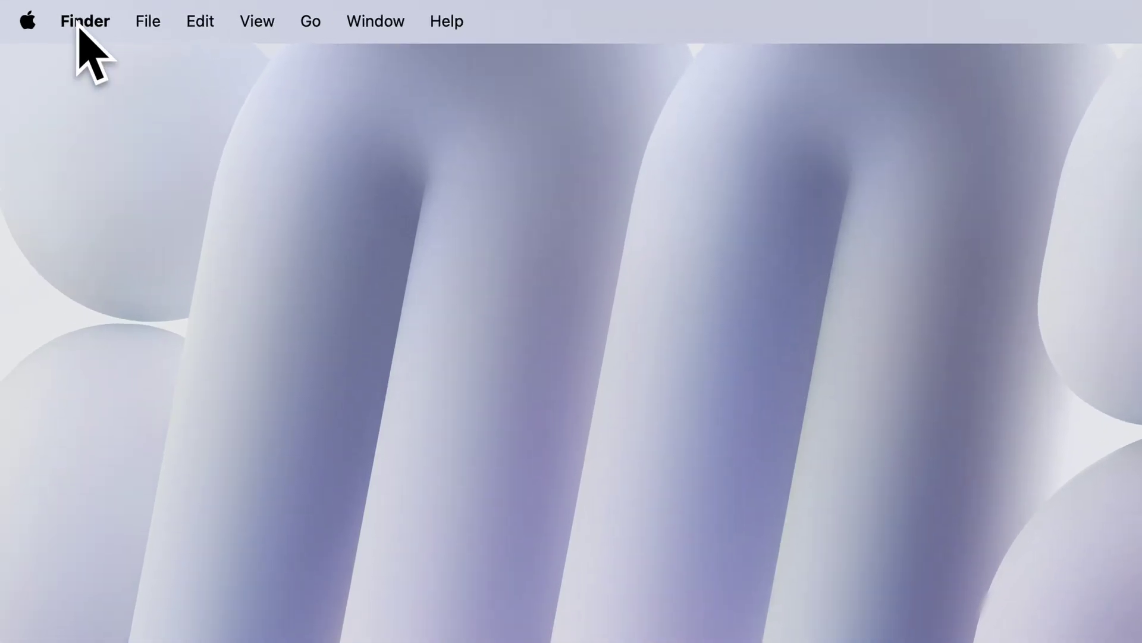
# Step: View About This Mac: Apple M4 chip, 16 GB memory, macOS Sequoia 15.3.1
pyautogui.click(26, 19)
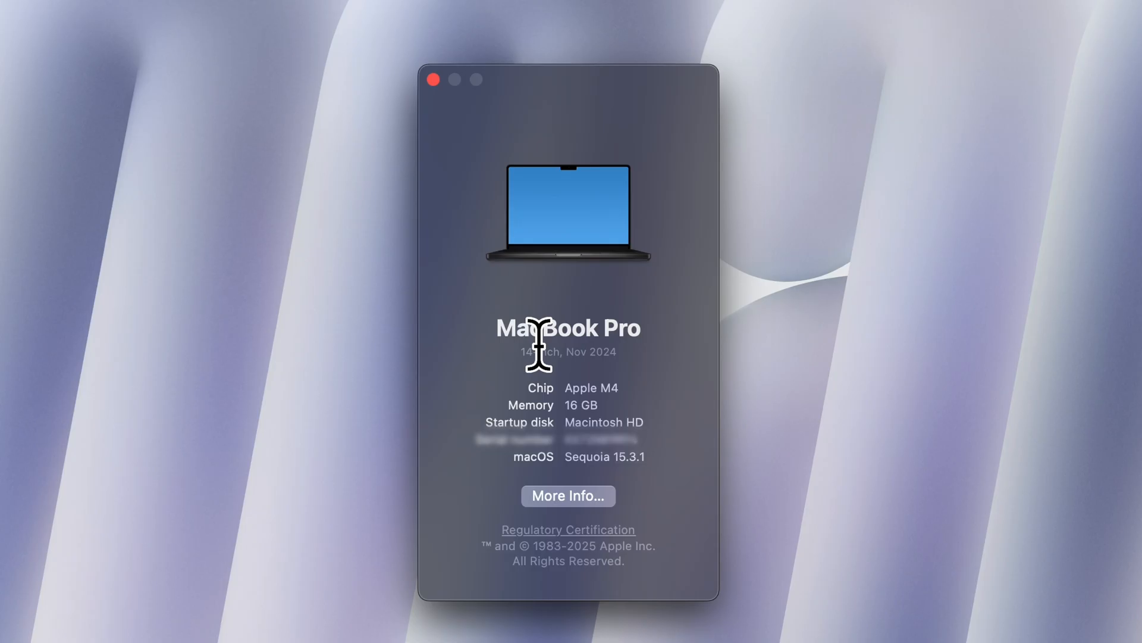
pyautogui.click(568, 495)
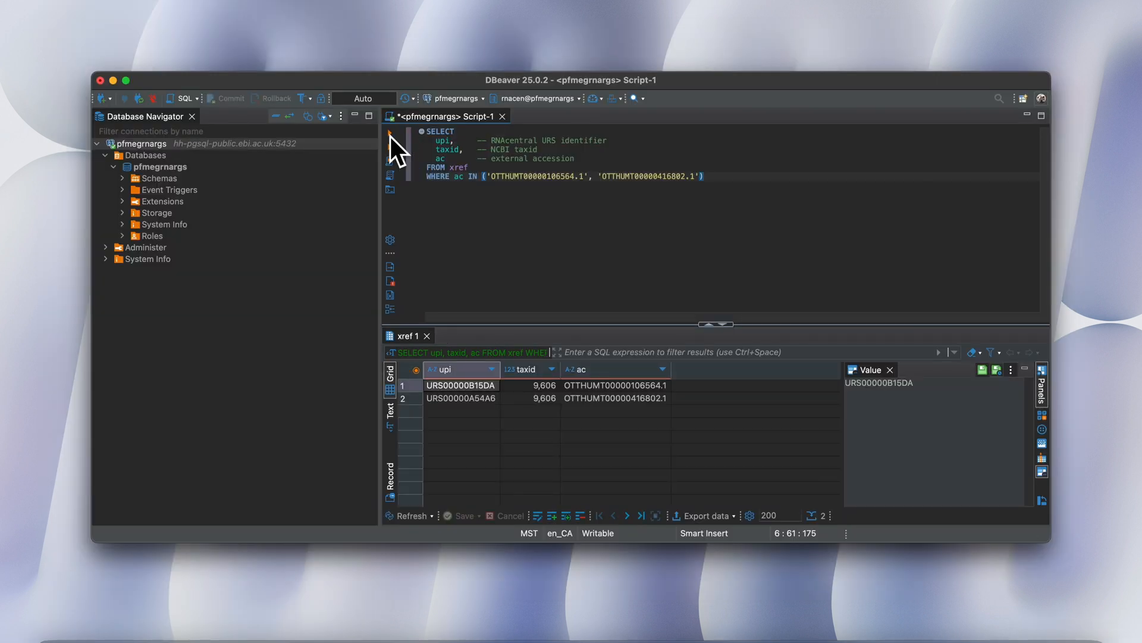
# Step: Leave the DBeaver xref query window and move to the Dock
pyautogui.click(567, 582)
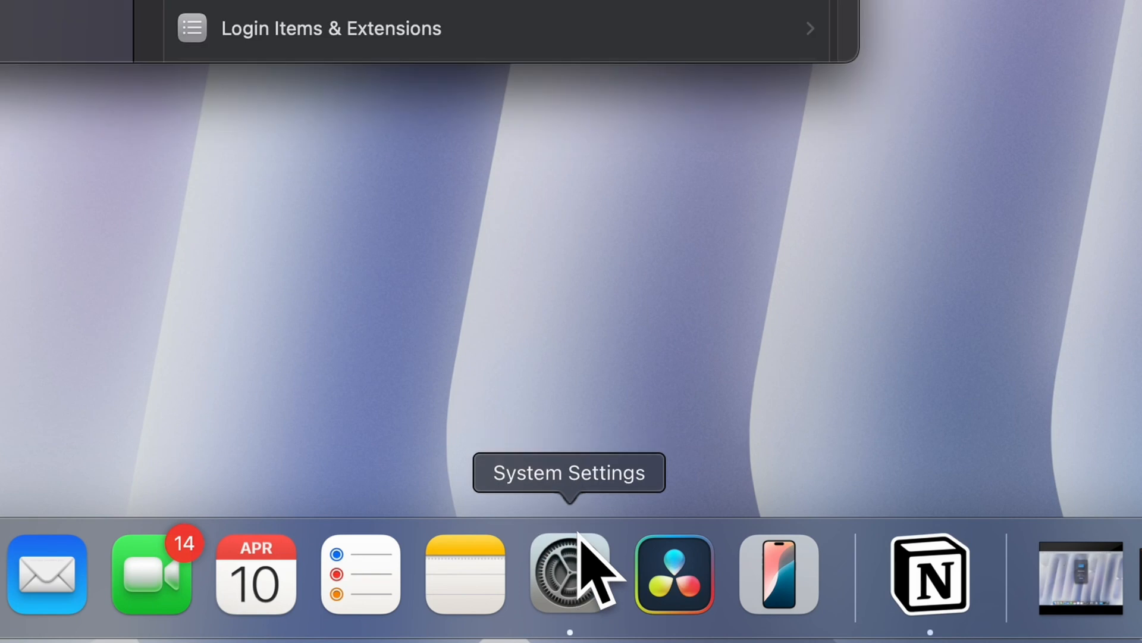
# Step: Set the desktop wallpaper to the Sequoia Sunrise forest photo in System Settings
pyautogui.click(560, 571)
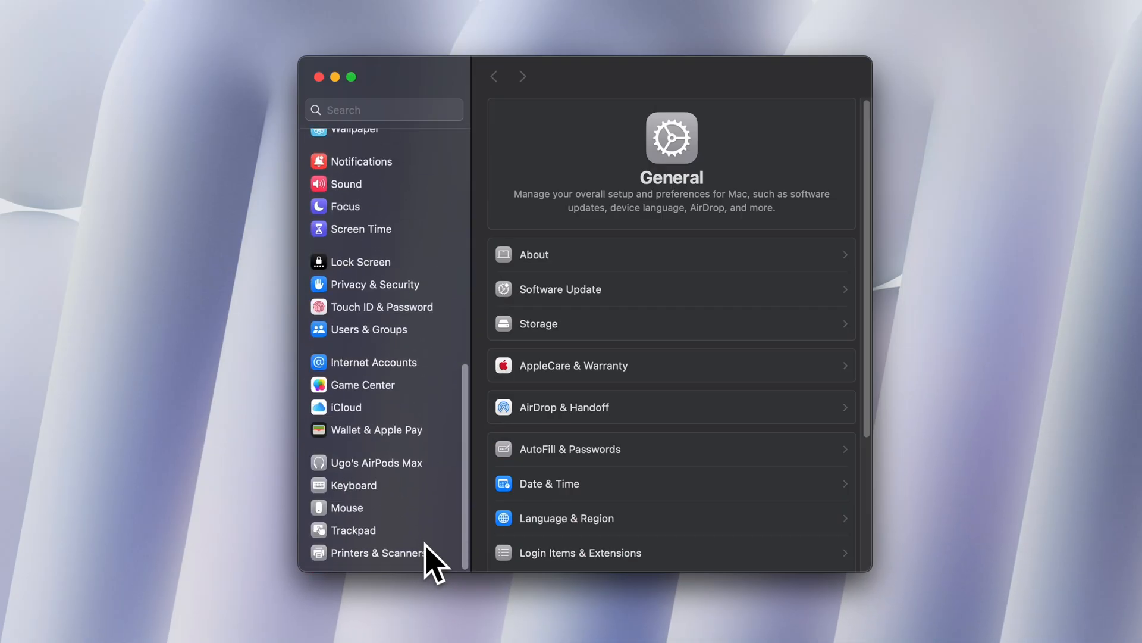
pyautogui.click(354, 530)
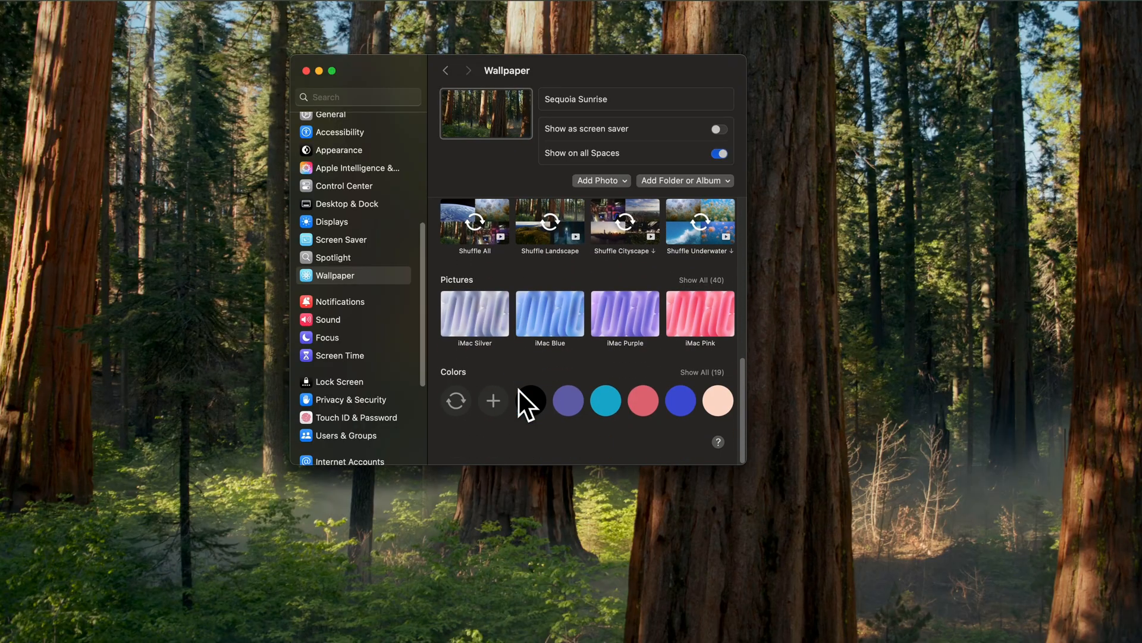
# Step: Show the path bar in the slopax Finder window via the View menu
pyautogui.click(475, 316)
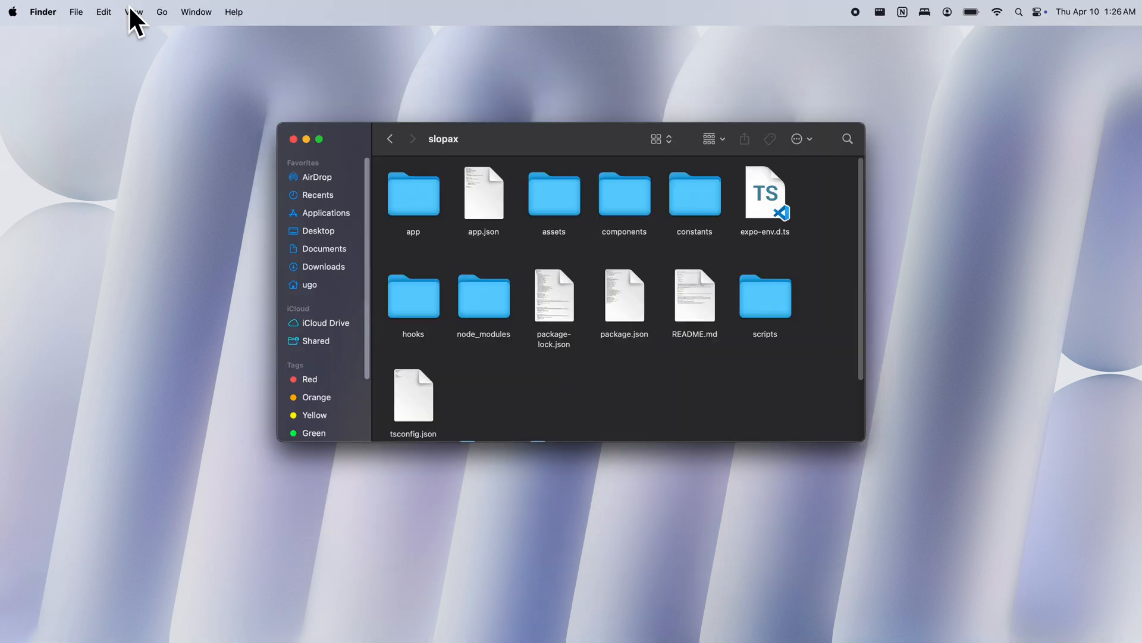
pyautogui.click(126, 12)
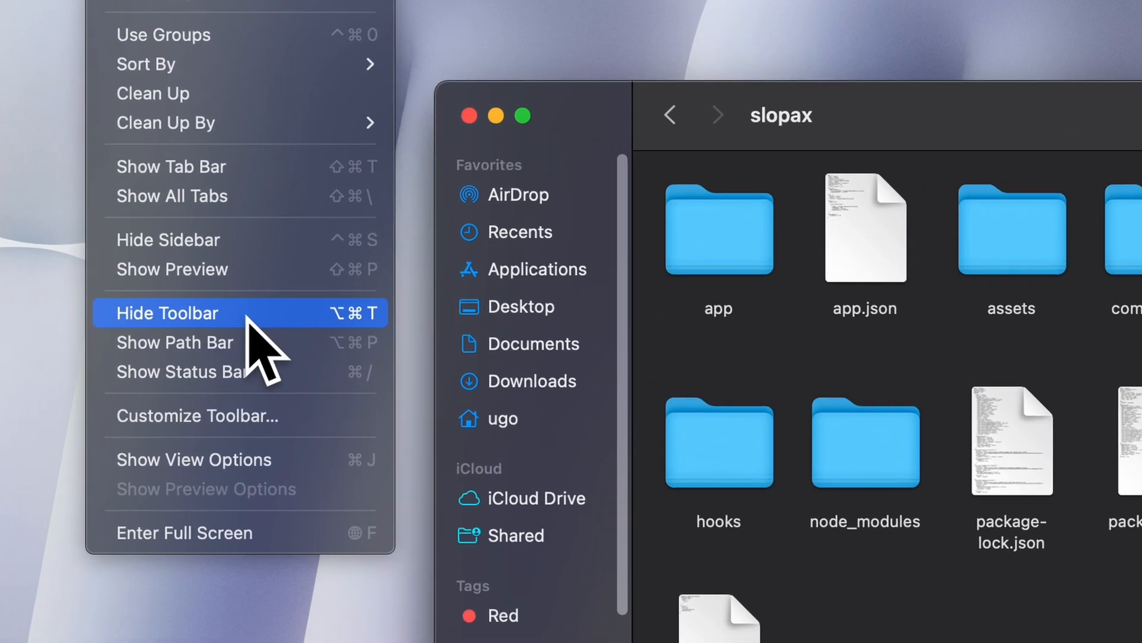
pyautogui.click(168, 313)
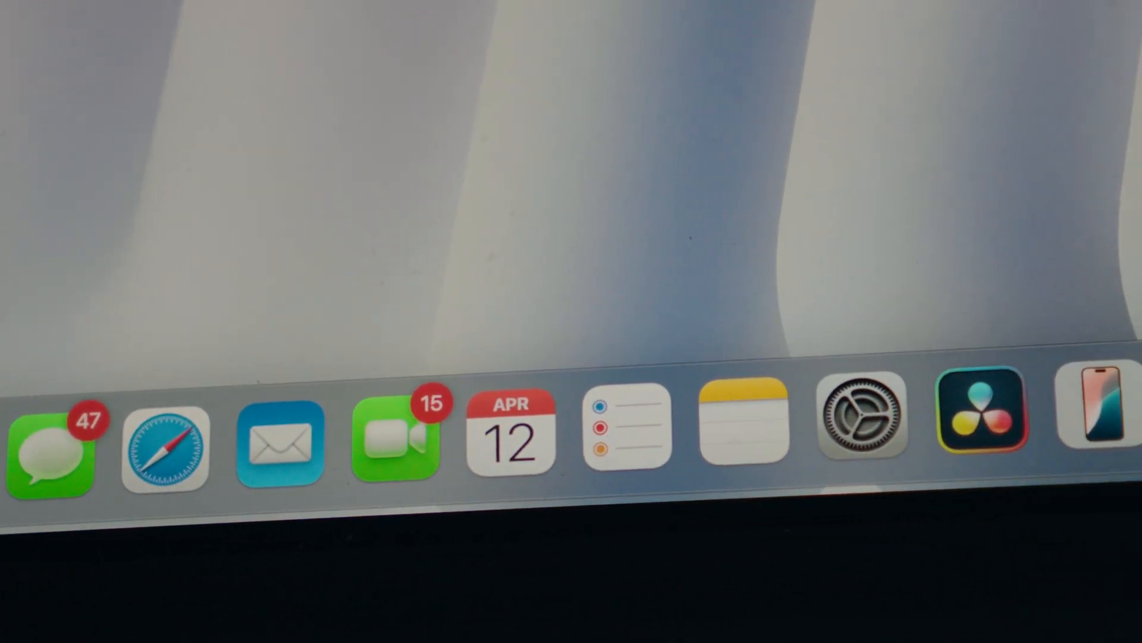
pyautogui.moveTo(1073, 404)
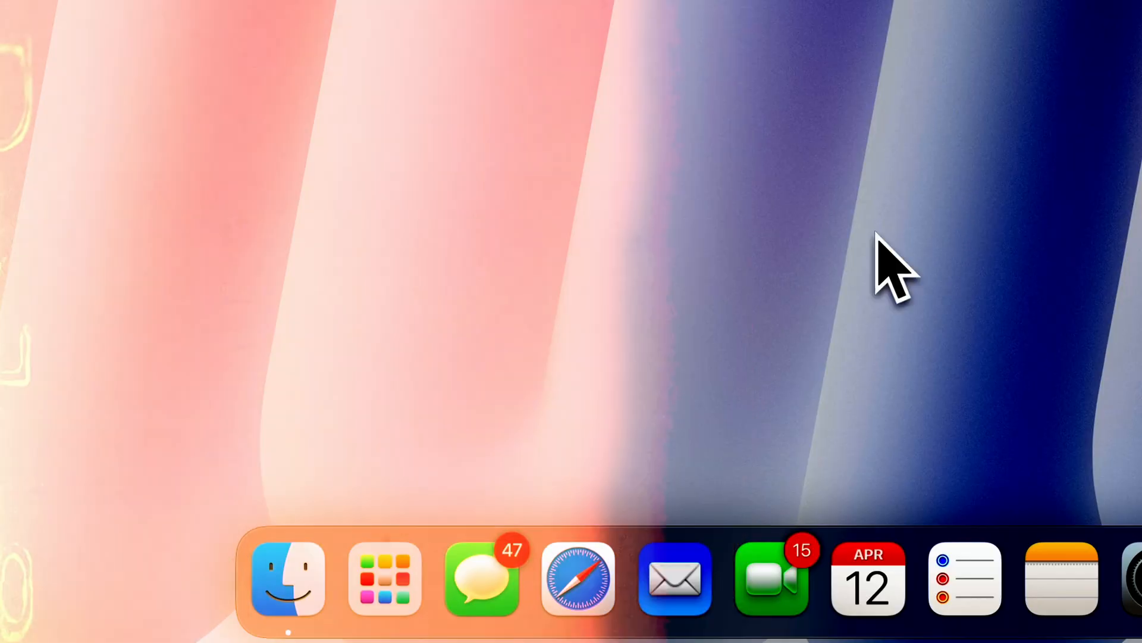
# Step: Search 'arc bro' in Safari, go to arc.net and start downloading Arc for Mac
pyautogui.click(577, 583)
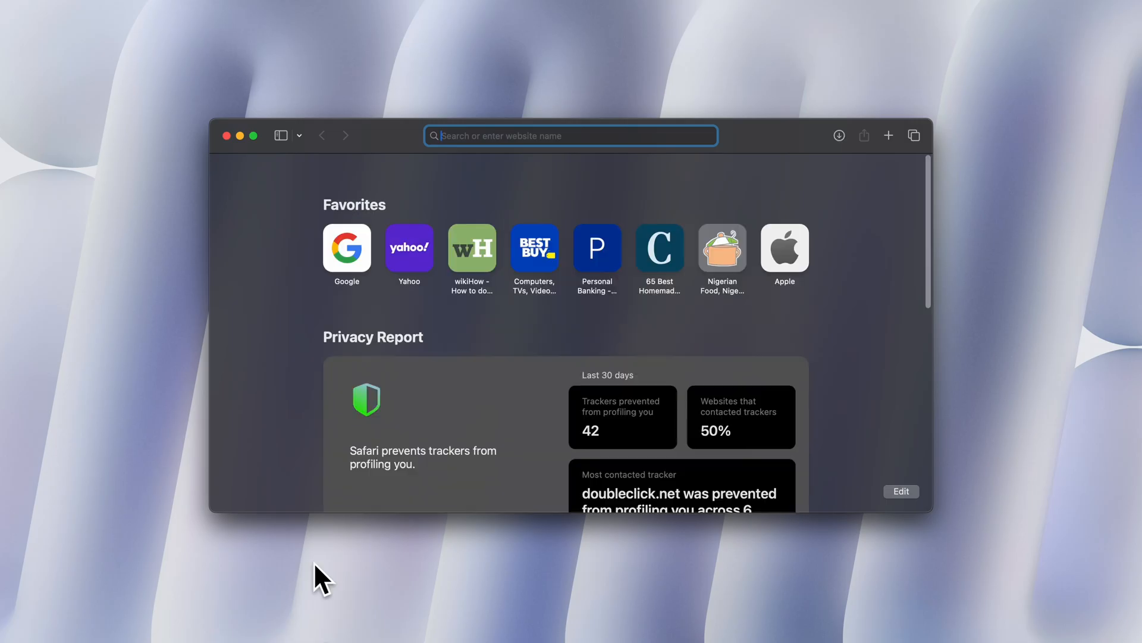
pyautogui.write('arc bro')
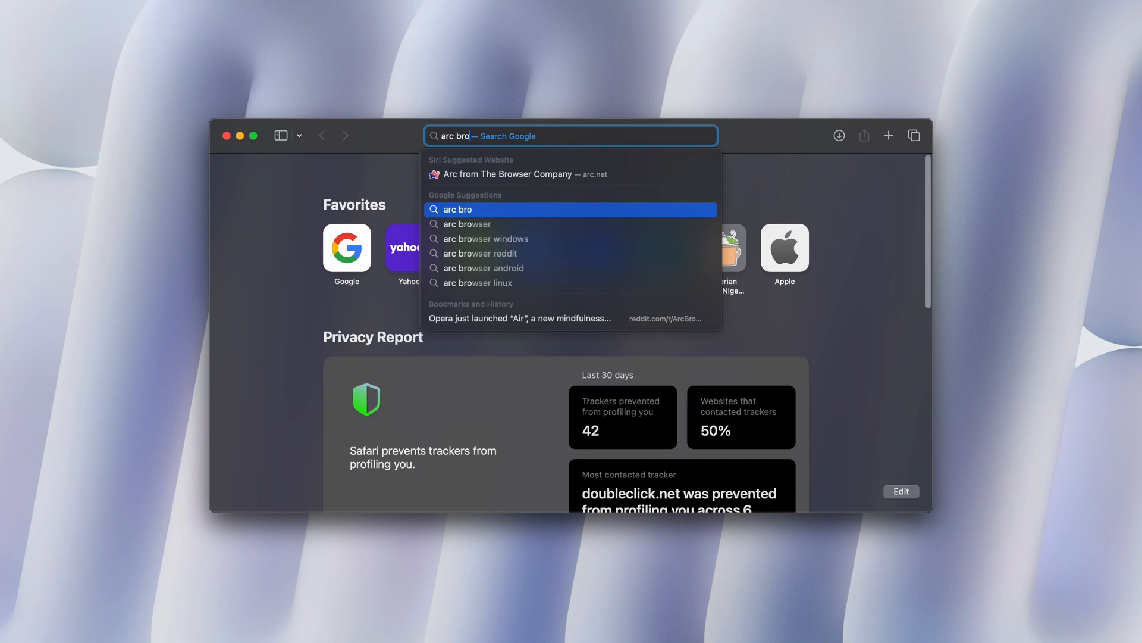
pyautogui.click(520, 174)
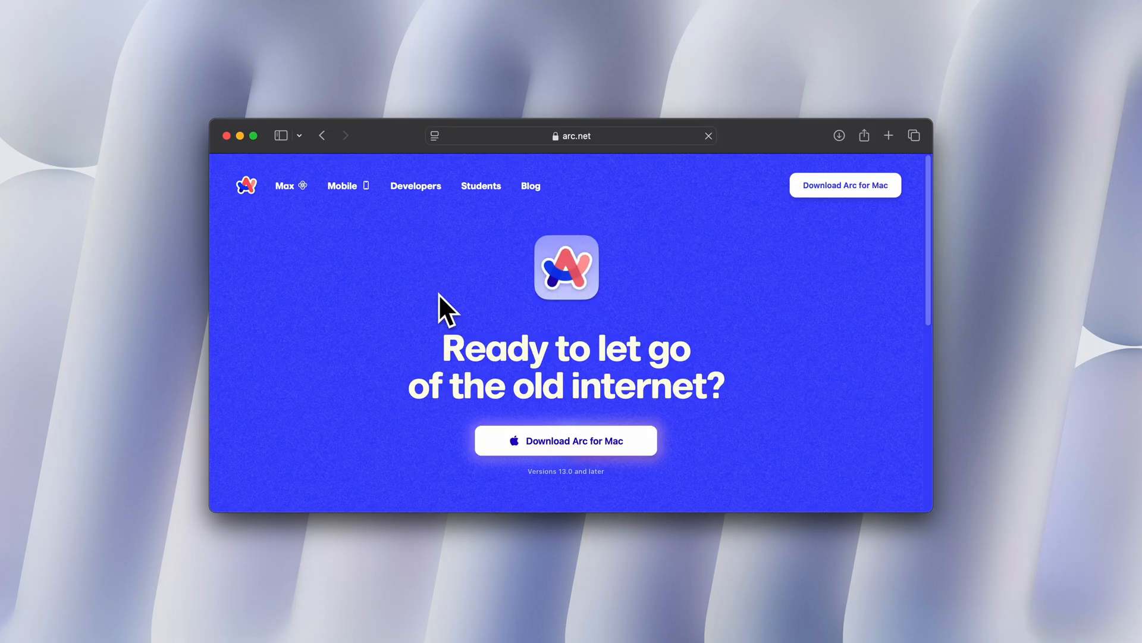
pyautogui.click(565, 440)
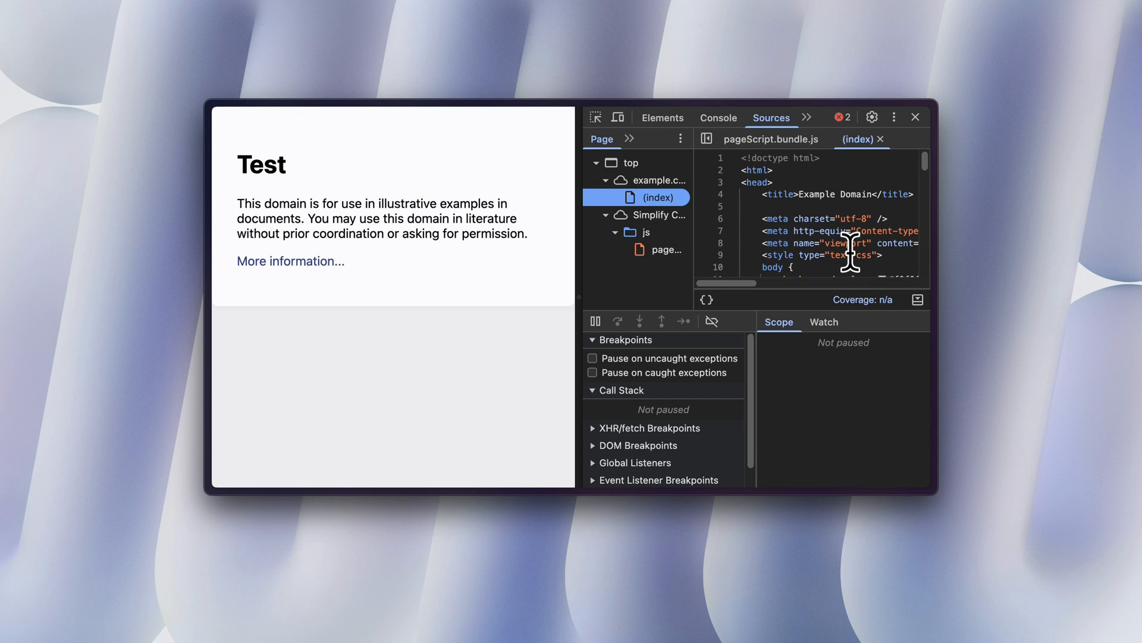
# Step: Load example.com in Arc, then launch Rectangle to review its tiling shortcuts
pyautogui.scroll(-3)
pyautogui.write('examp')
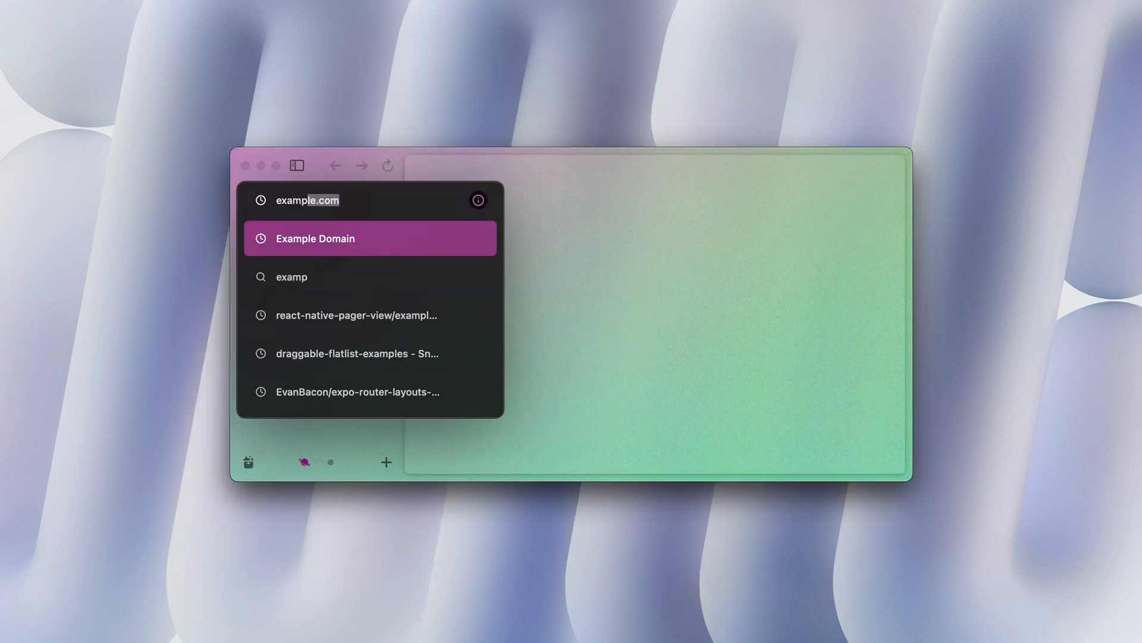
pyautogui.click(315, 239)
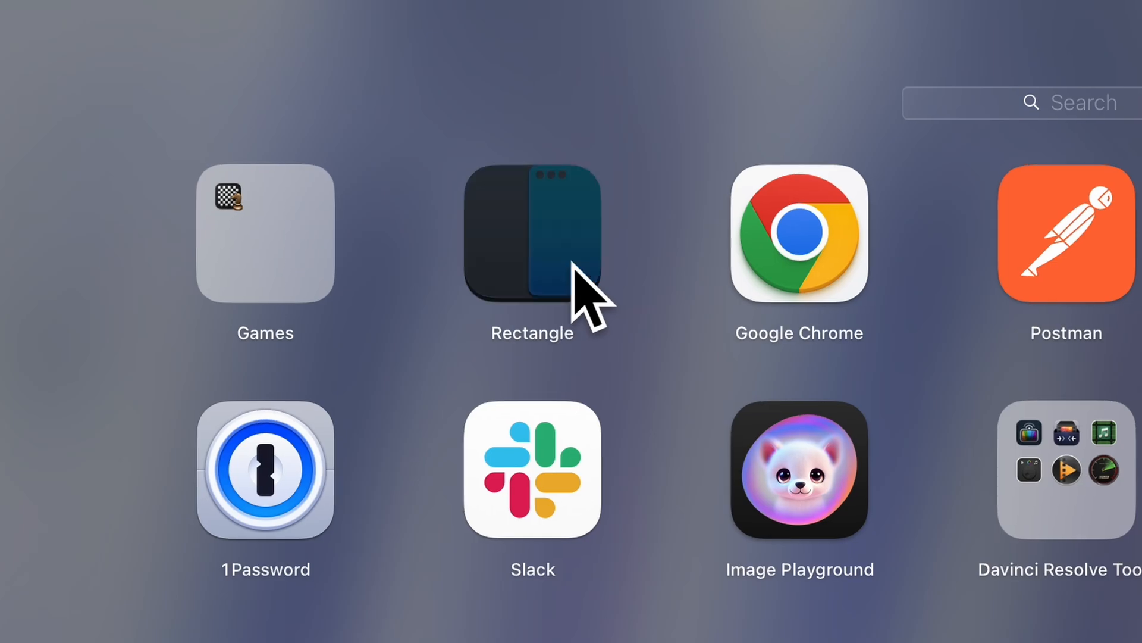
pyautogui.click(531, 226)
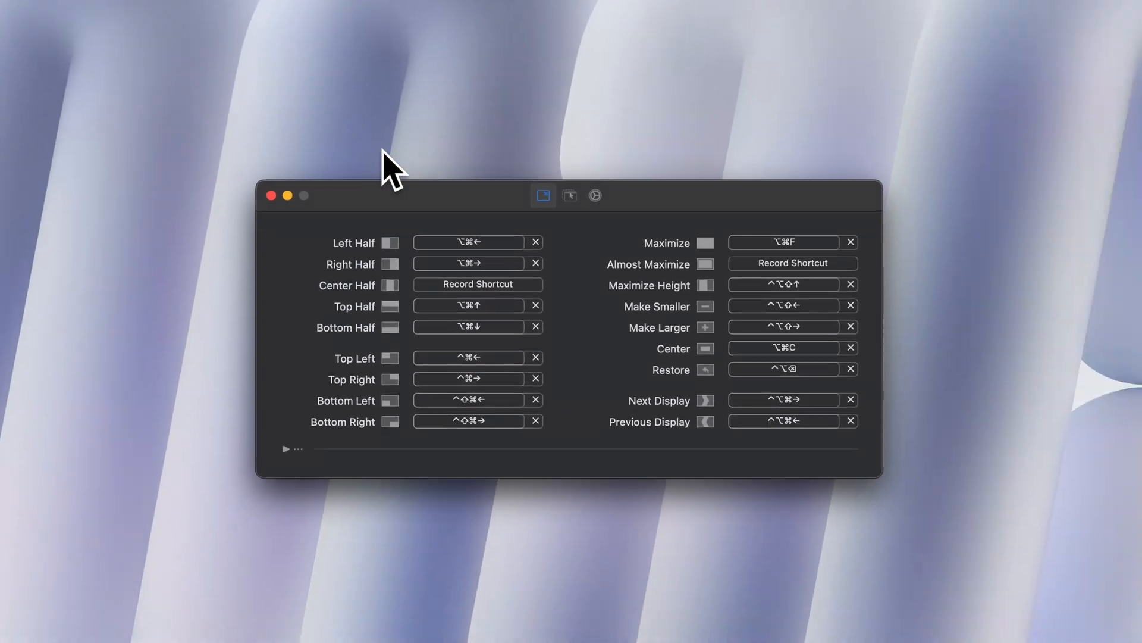